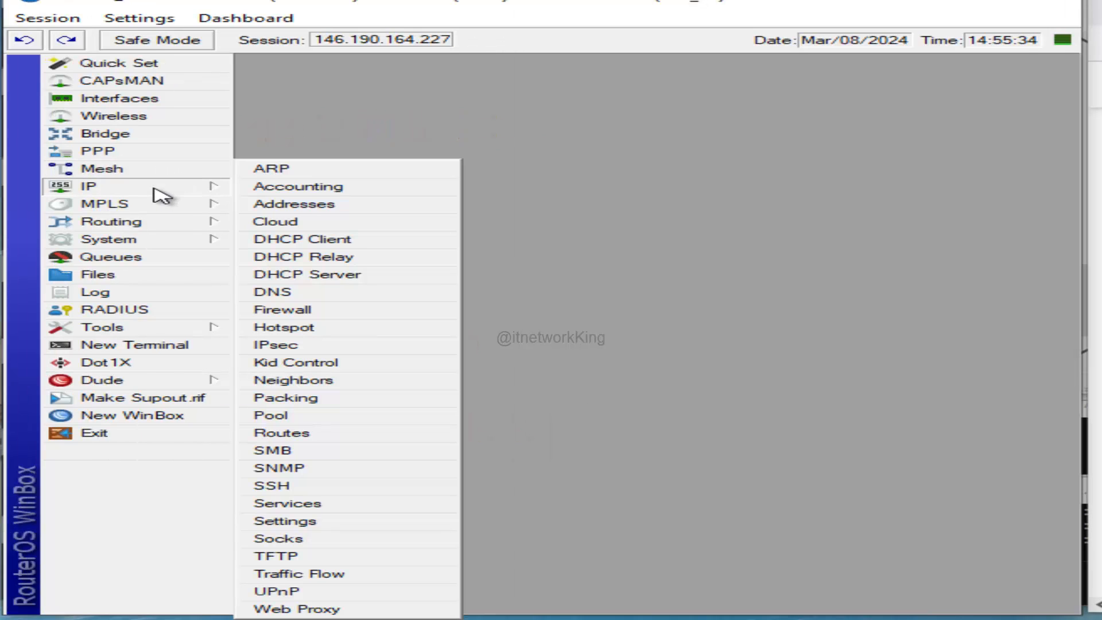
mouse_move(312, 608)
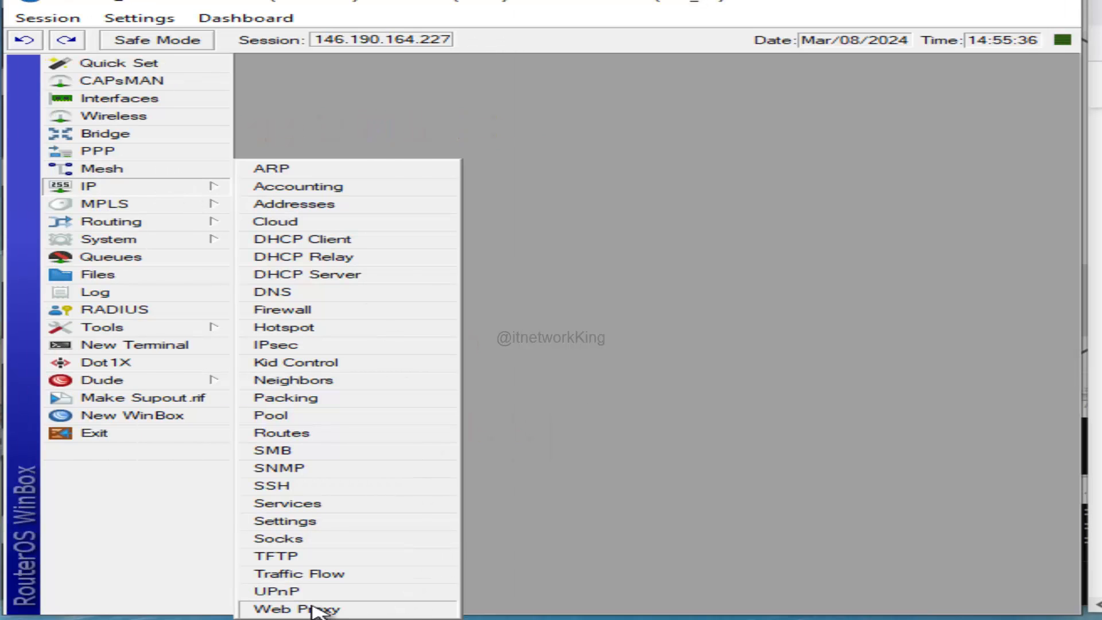
Enable the web proxy under IP > Web Proxy, keeping it listening on port 8080.
left_click(295, 608)
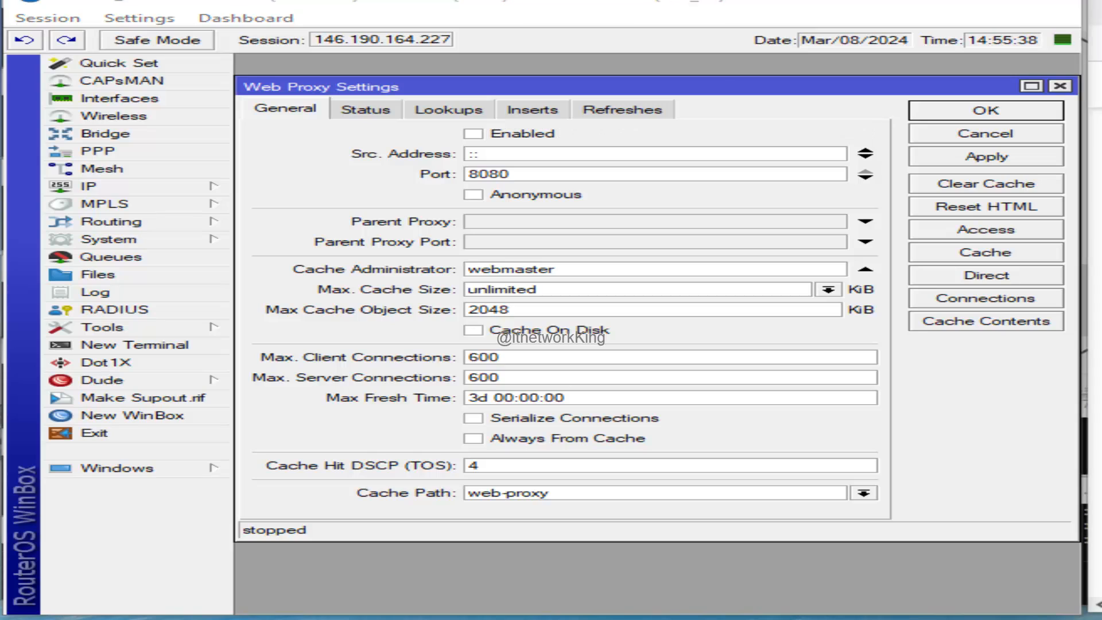
left_click(472, 133)
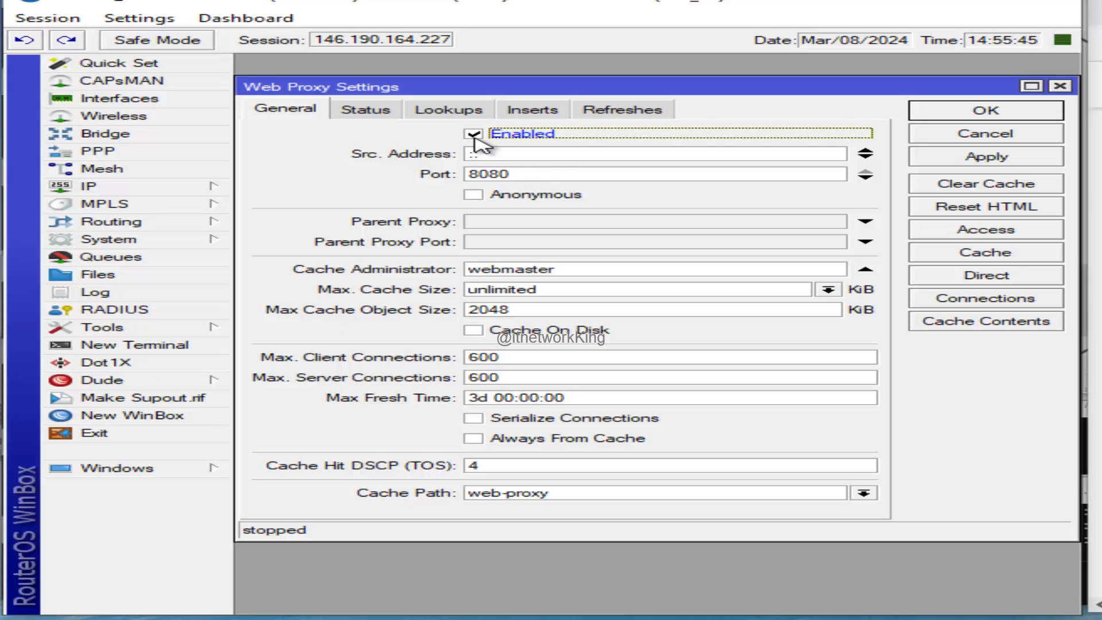
left_click(533, 173)
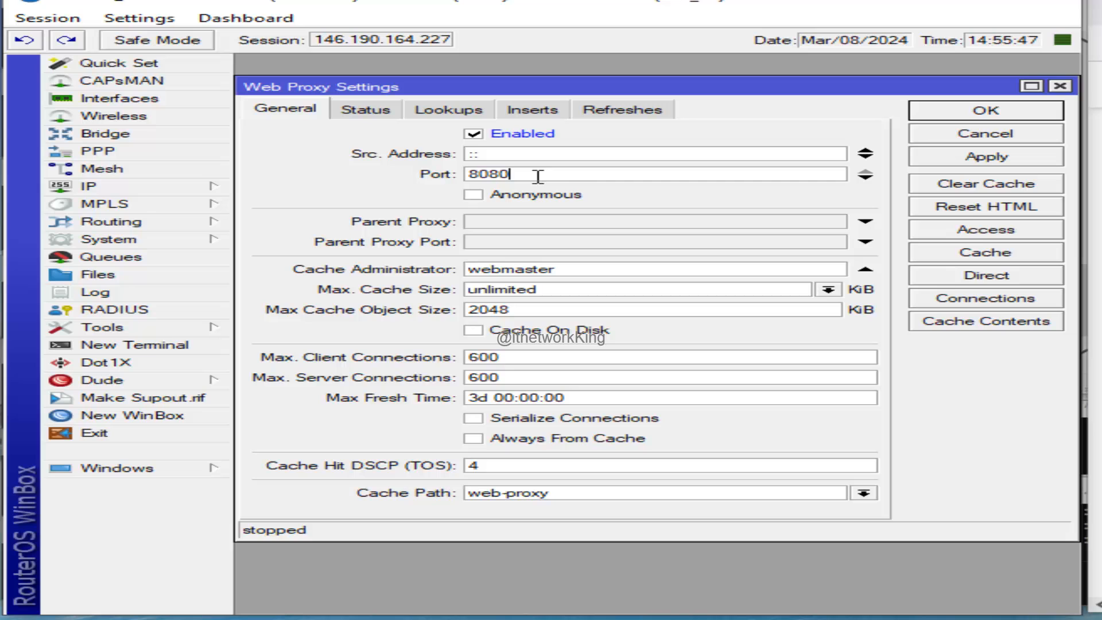
mouse_move(934, 173)
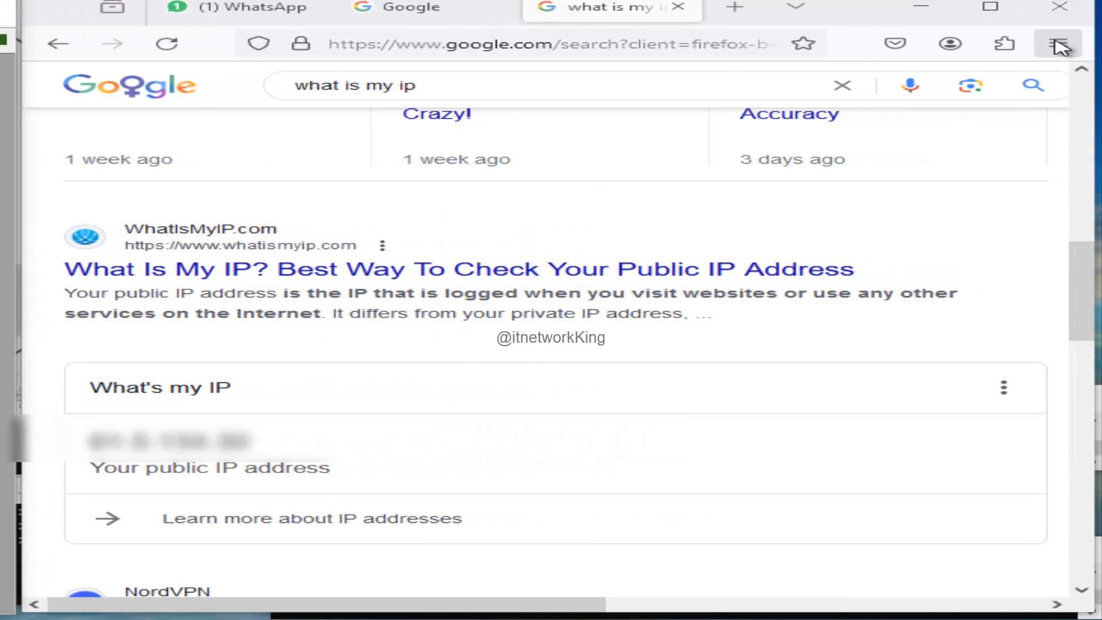
Search Firefox settings for 'proxy' to surface the Network Settings entry.
left_click(1057, 43)
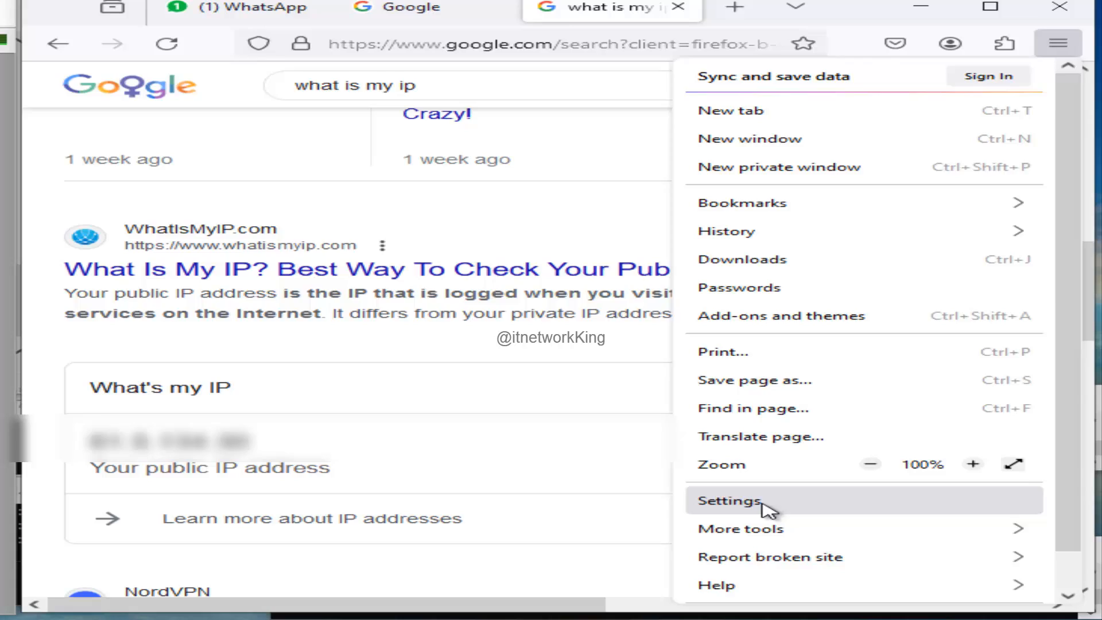
left_click(727, 500)
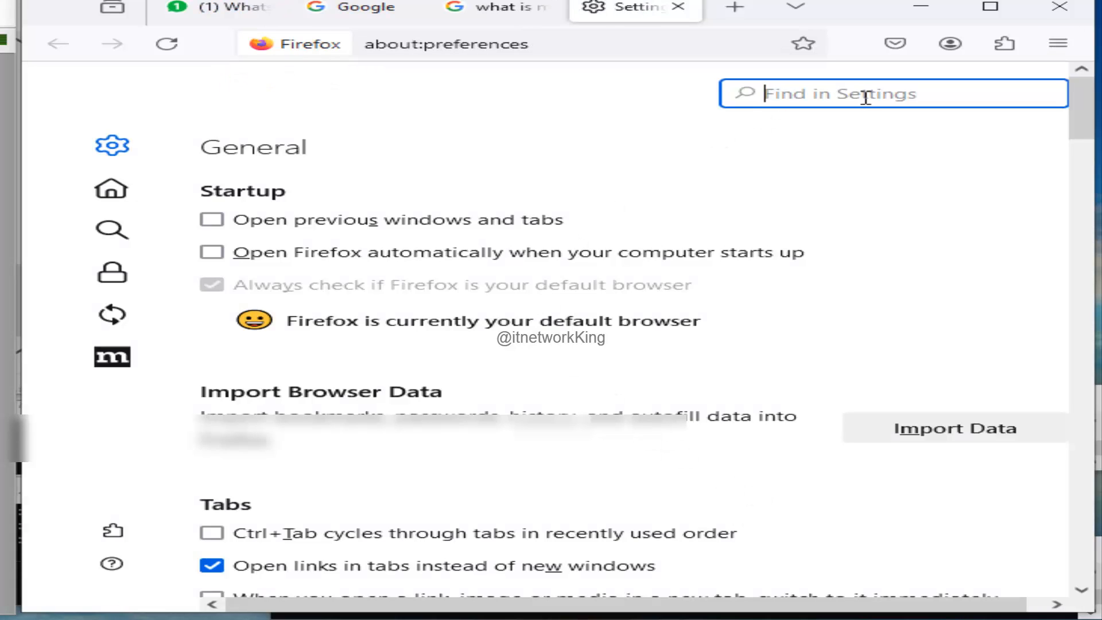
type("proxy")
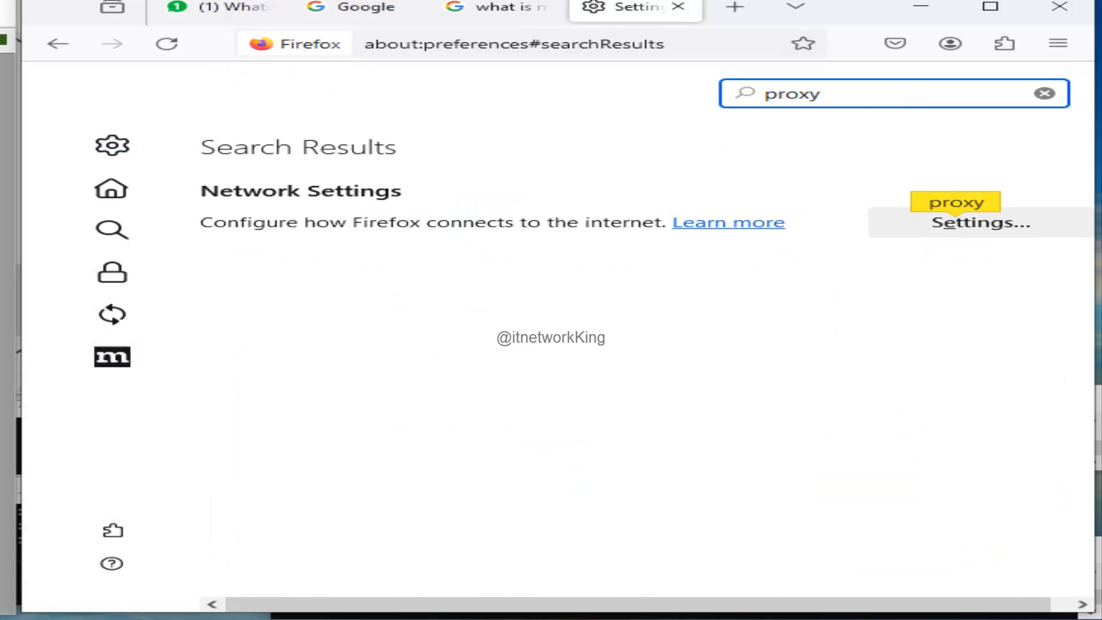
Set a manual HTTP proxy at 146.190.164.227 port 8080, also used for HTTPS.
left_click(978, 223)
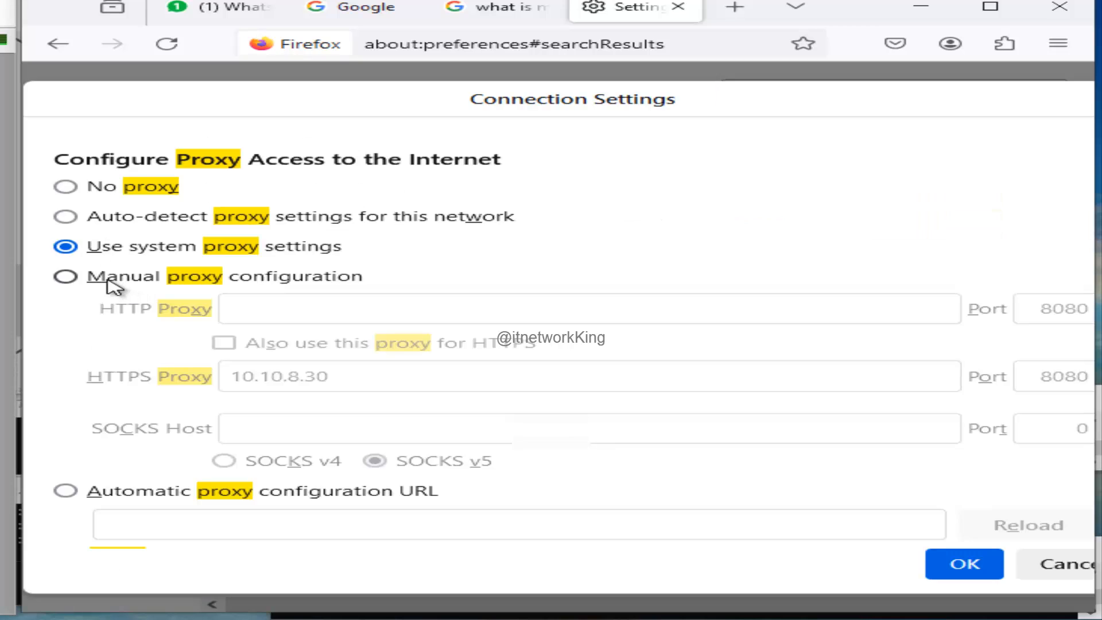
left_click(64, 275)
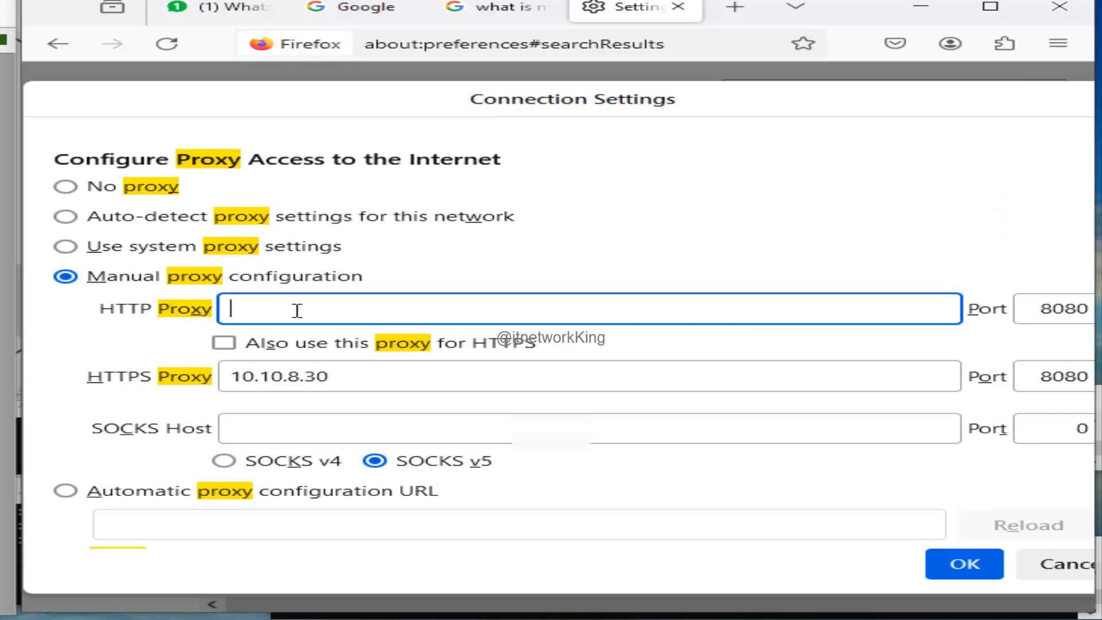
type("146.190.164.227")
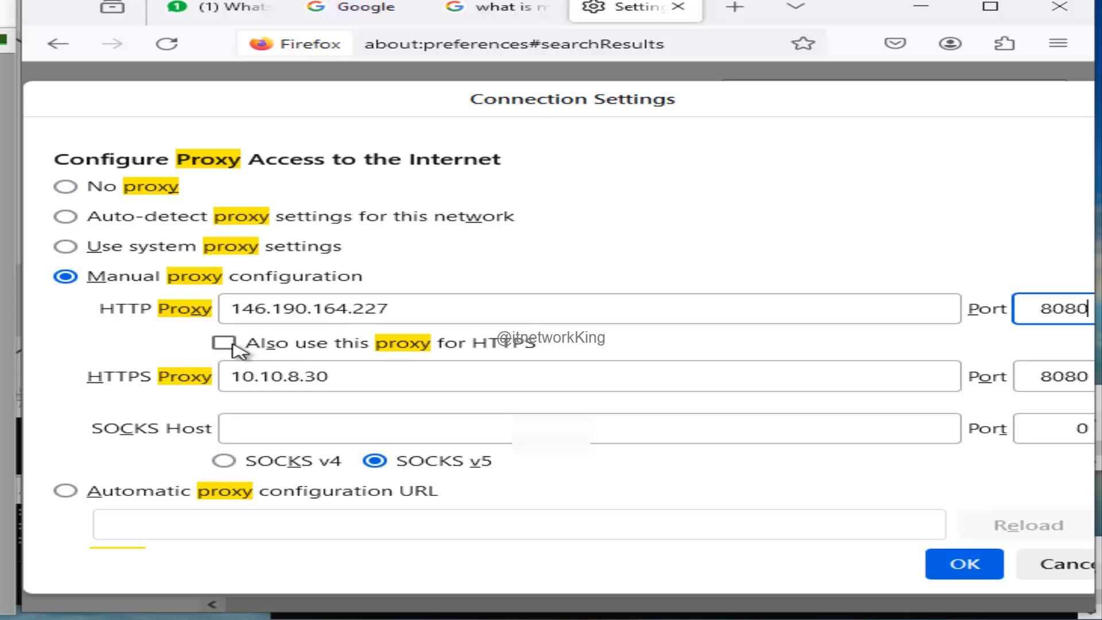
left_click(226, 343)
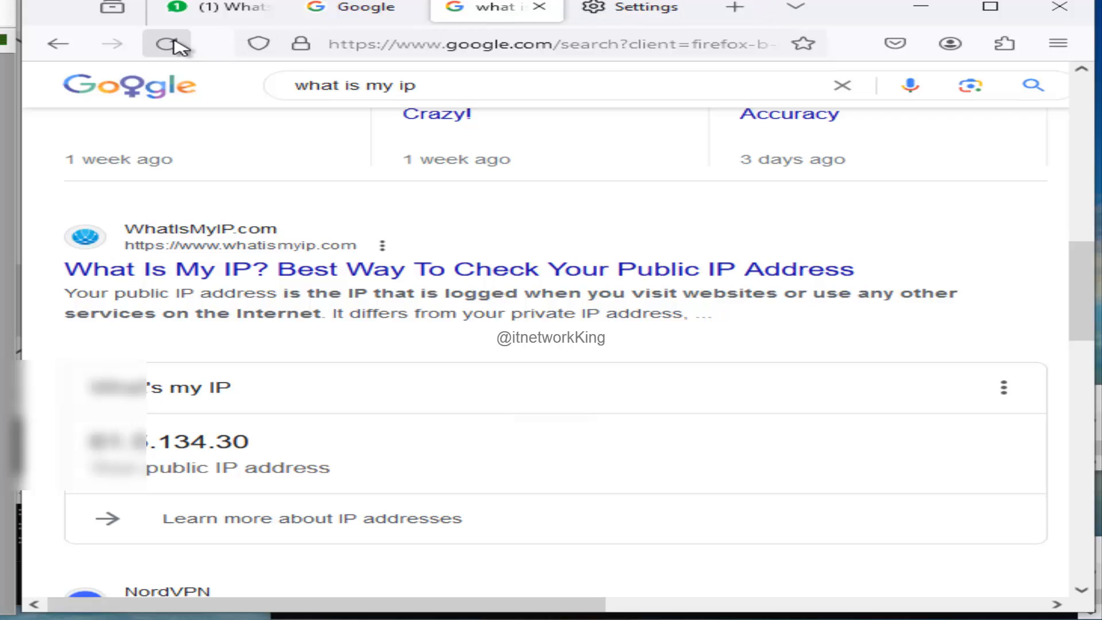
Reload the what-is-my-ip results to confirm the public IP is now 146.190.164.227.
left_click(169, 43)
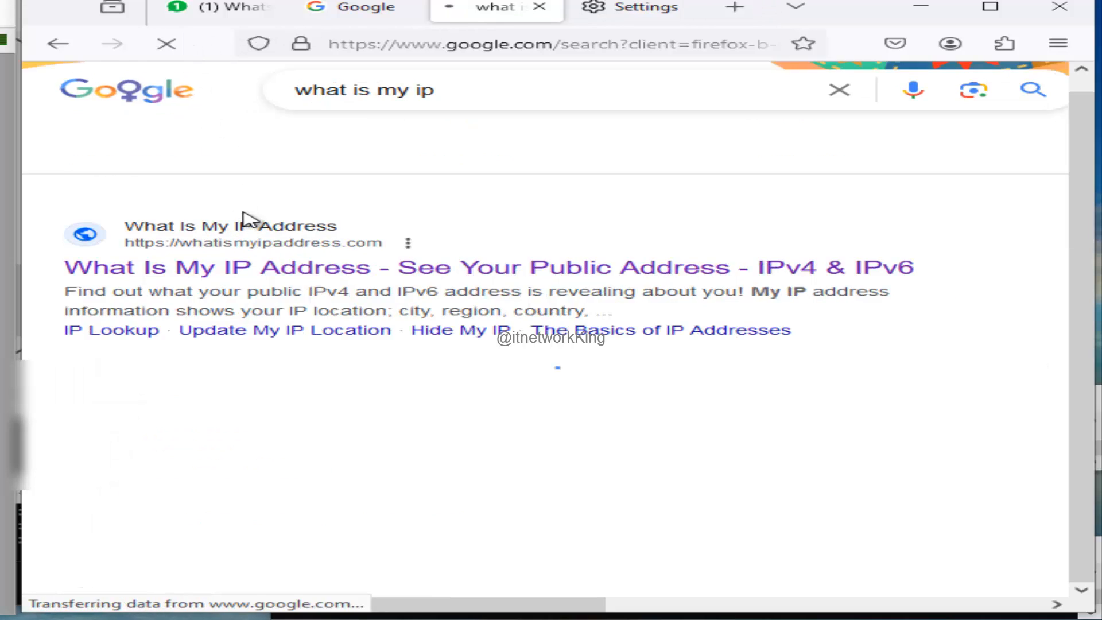
scroll("down", 3)
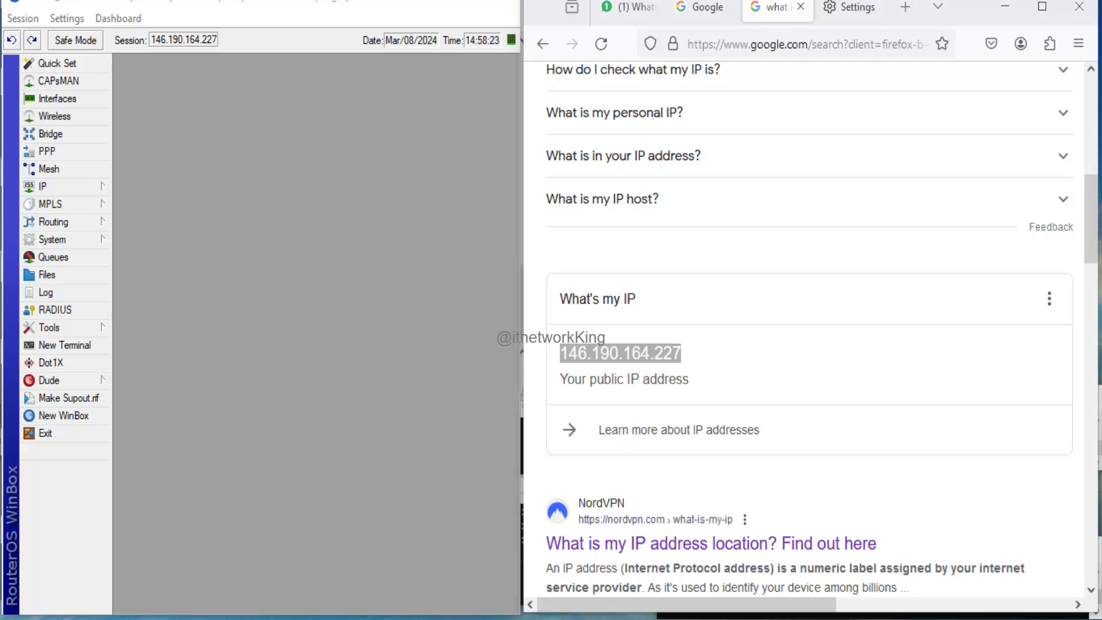
Show the empty Web Proxy Access rule list from IP > Web Proxy.
left_click(44, 185)
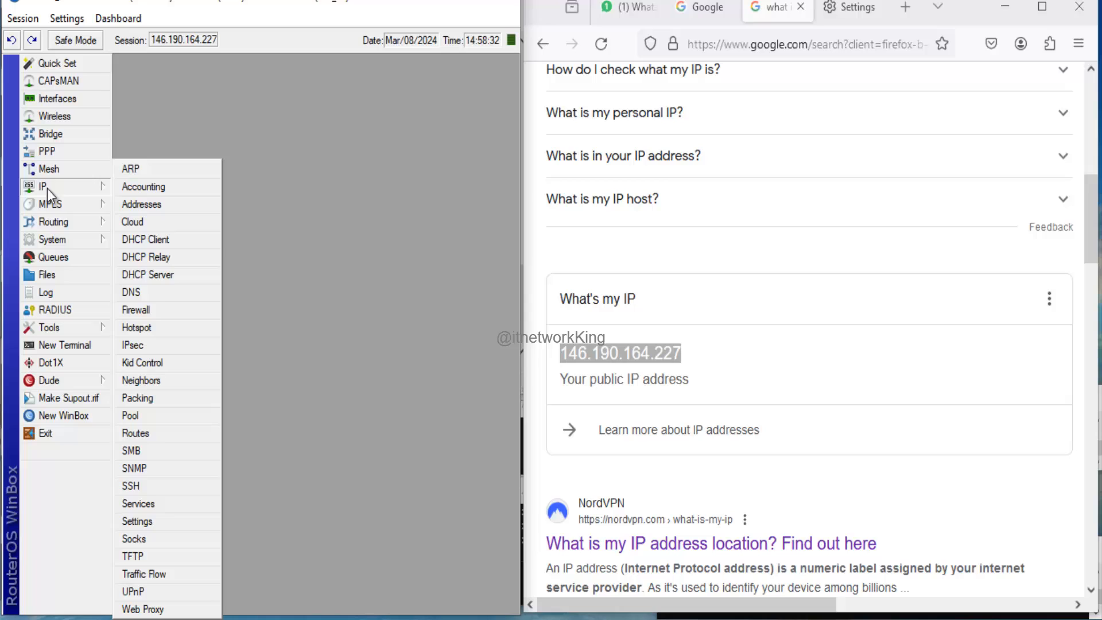
left_click(142, 609)
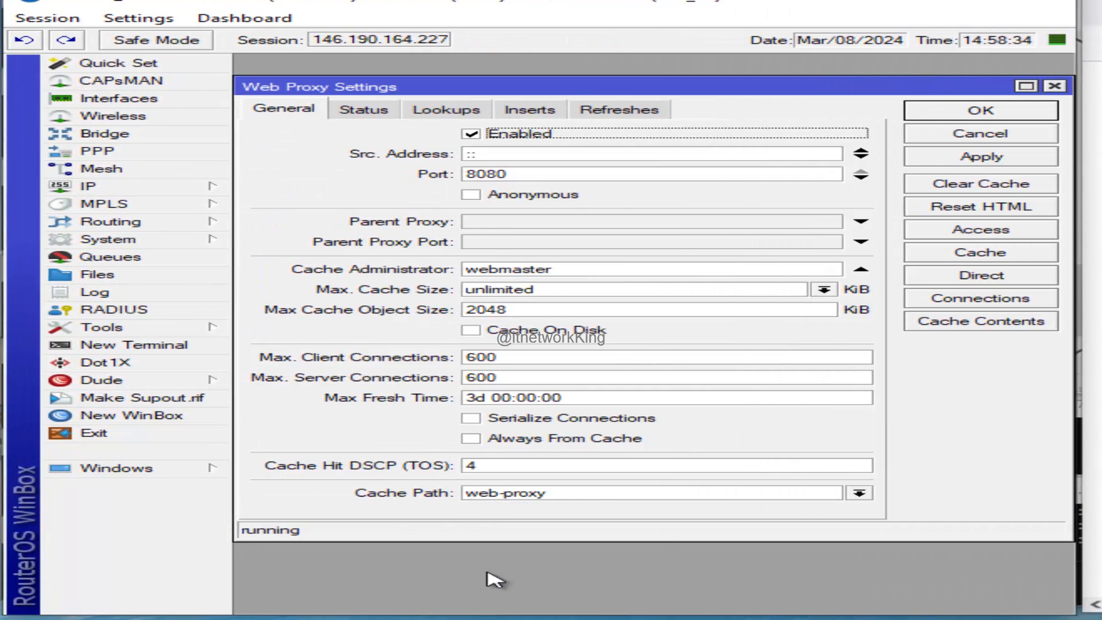
left_click(979, 229)
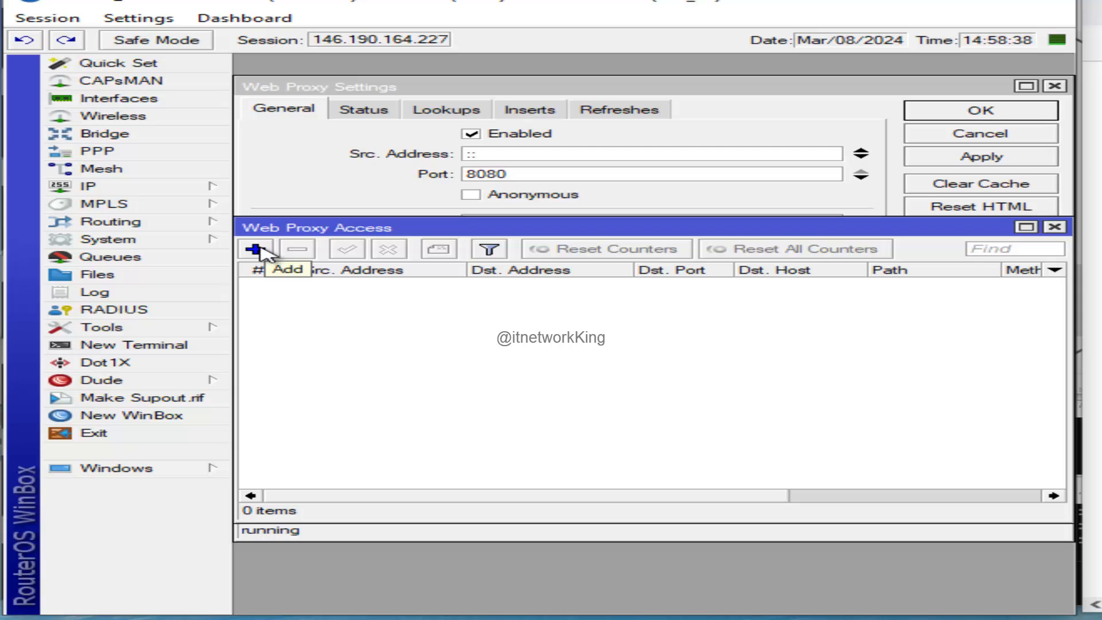
Add an allow access rule for the 61.5.134.16/28 source network and save it.
left_click(256, 248)
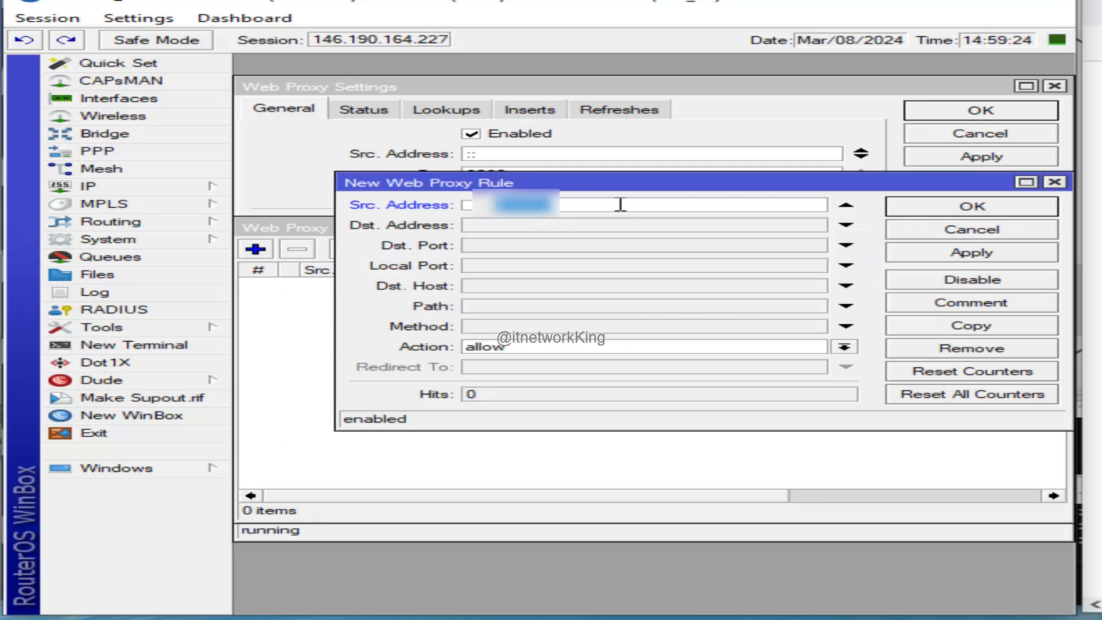
left_click(845, 346)
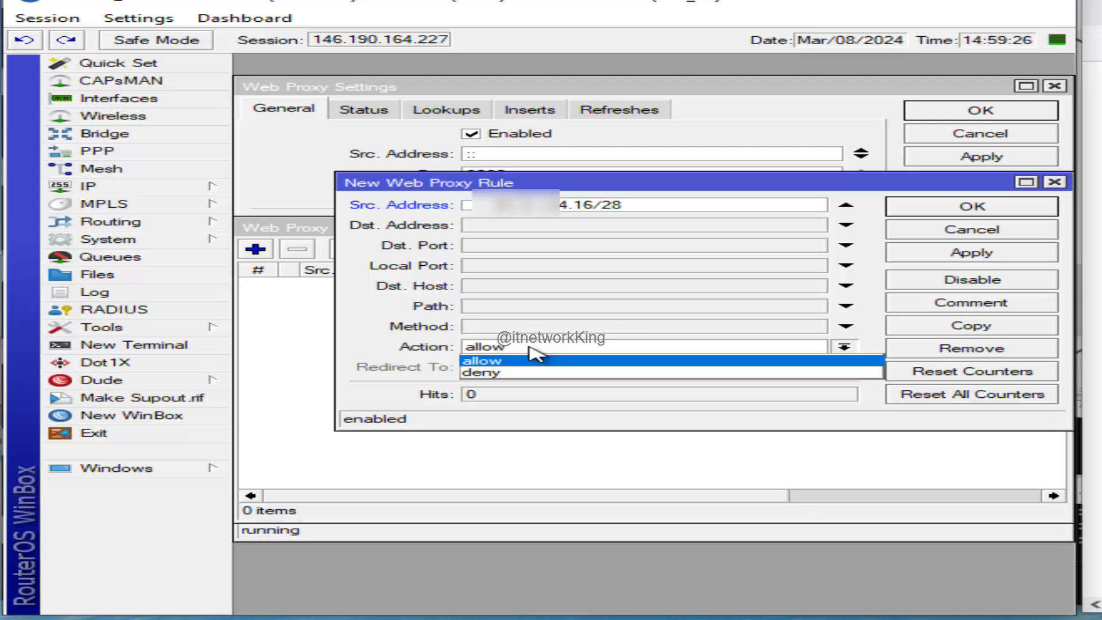
left_click(483, 360)
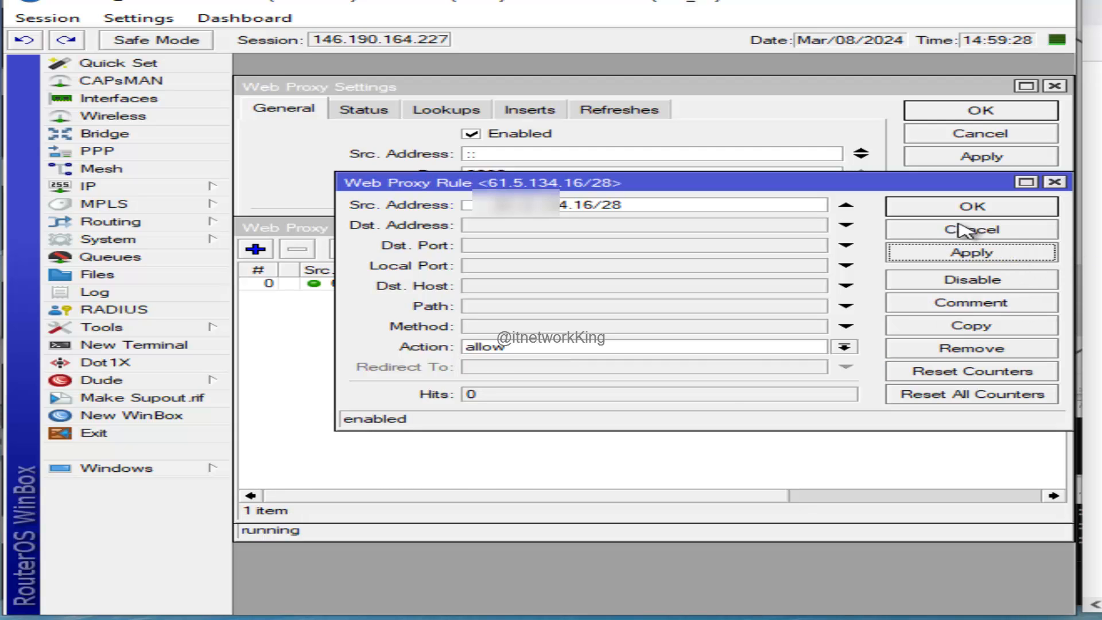
left_click(970, 229)
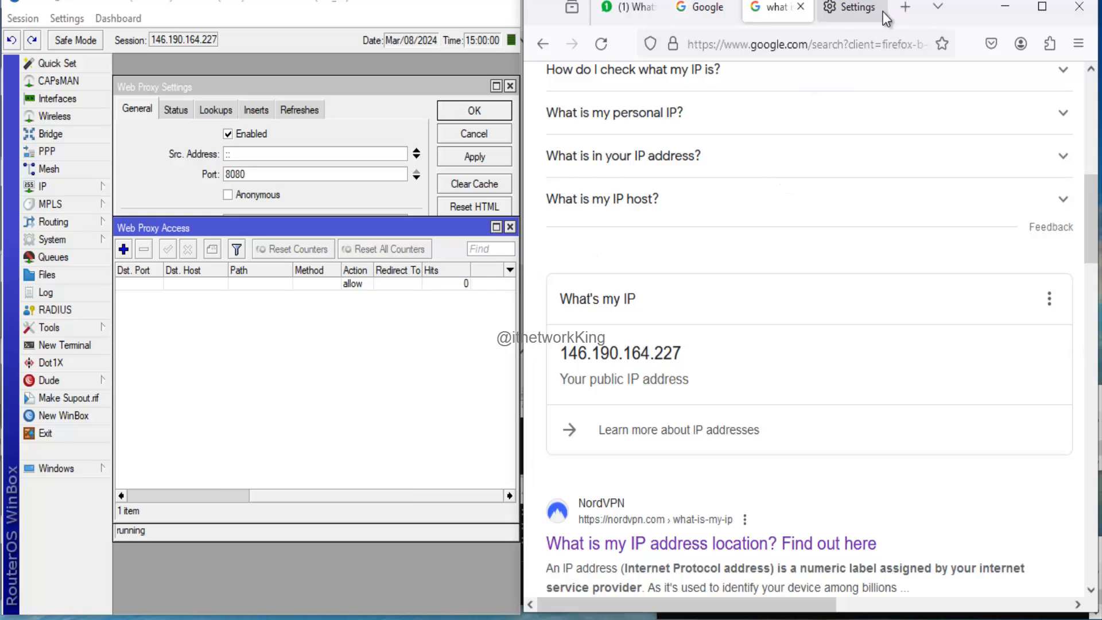
Load google.com in a new tab through the proxy, raising the allow rule's hits to 2.
left_click(905, 8)
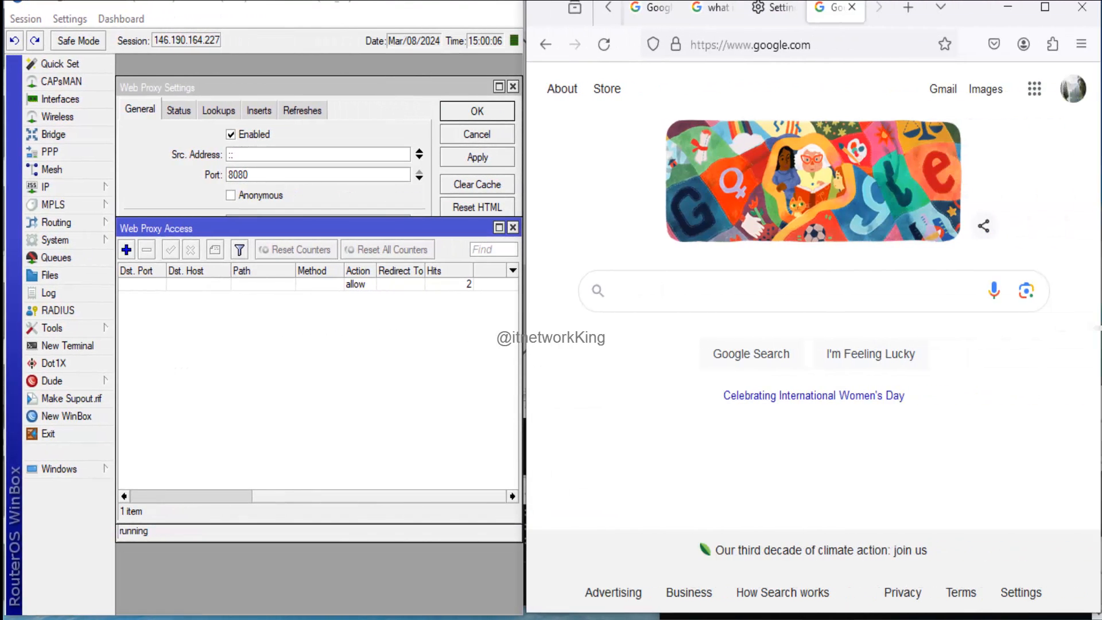
left_click_drag(183, 495, 253, 496)
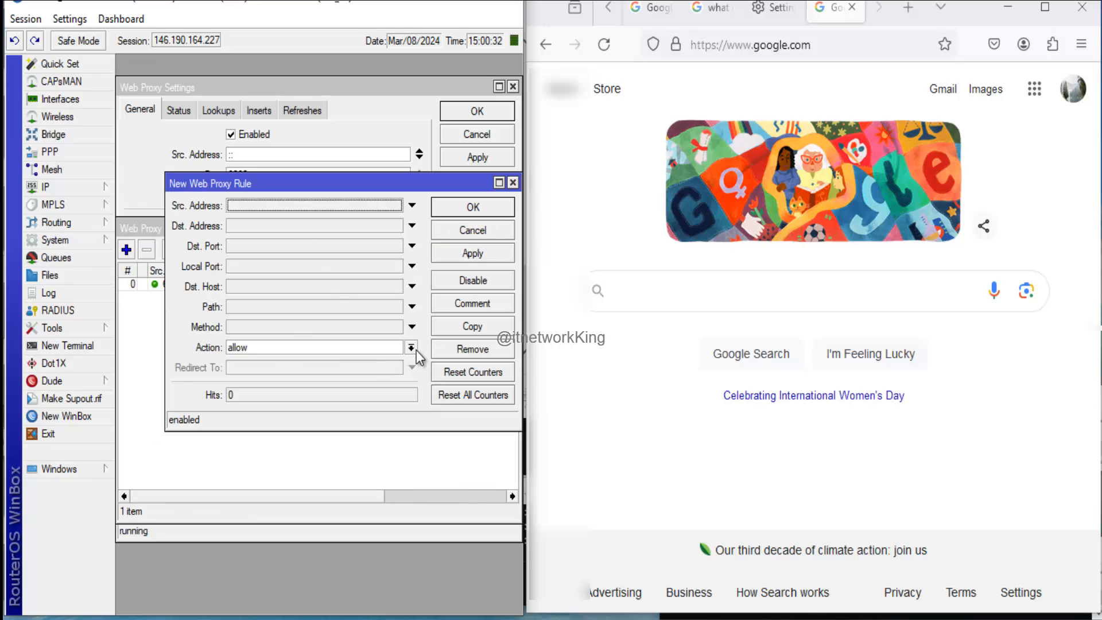
Add a deny-all access rule below the allow rule, then select rule 0 in the list.
left_click(412, 347)
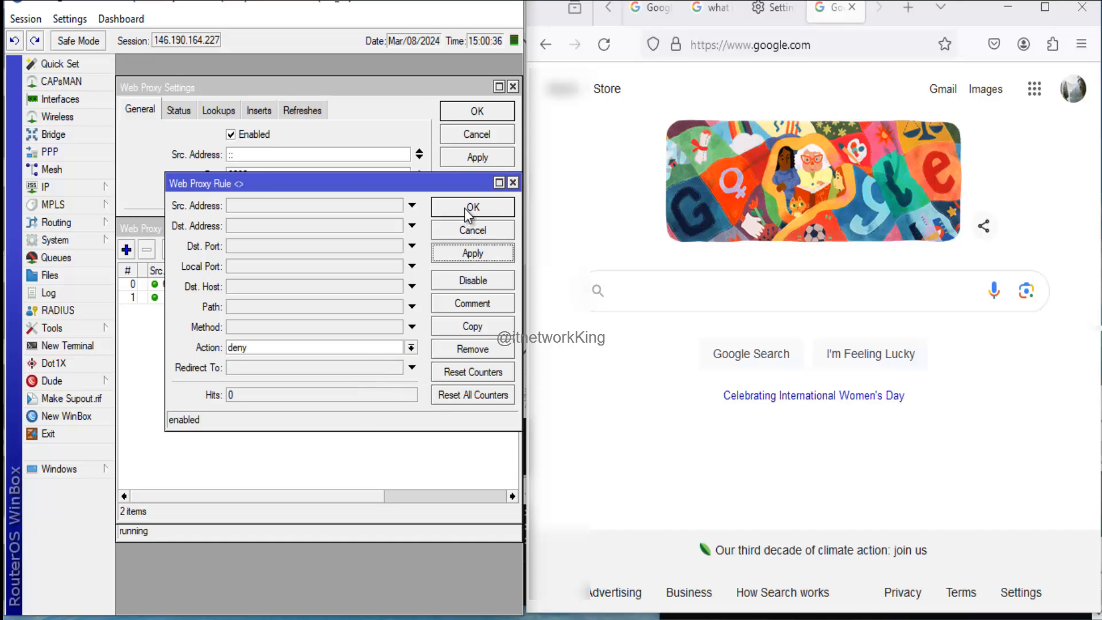
left_click(472, 207)
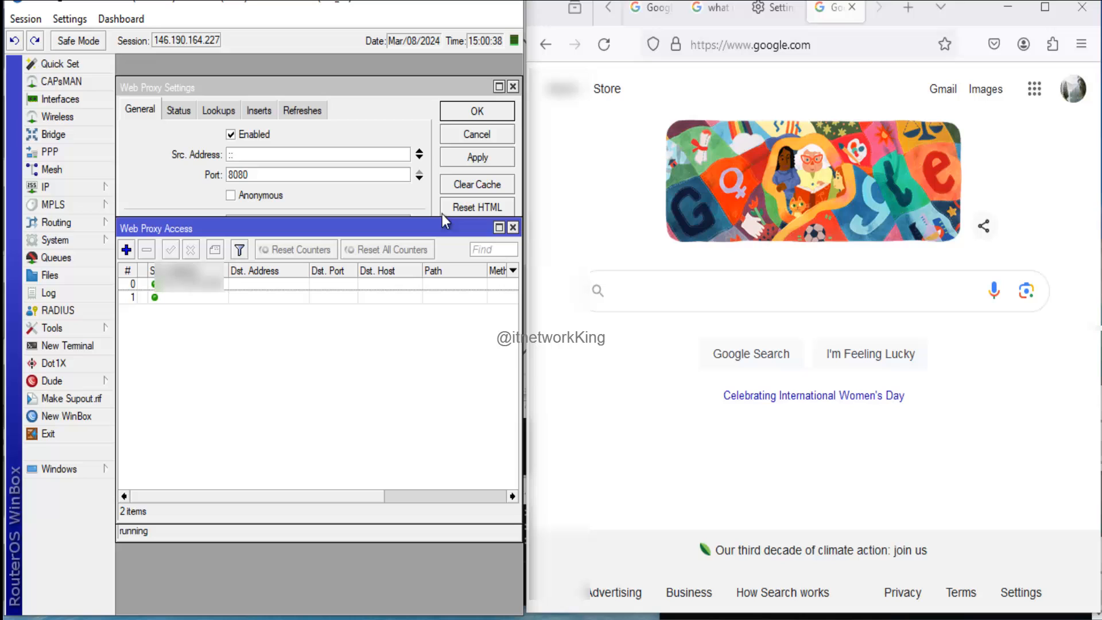
left_click(176, 284)
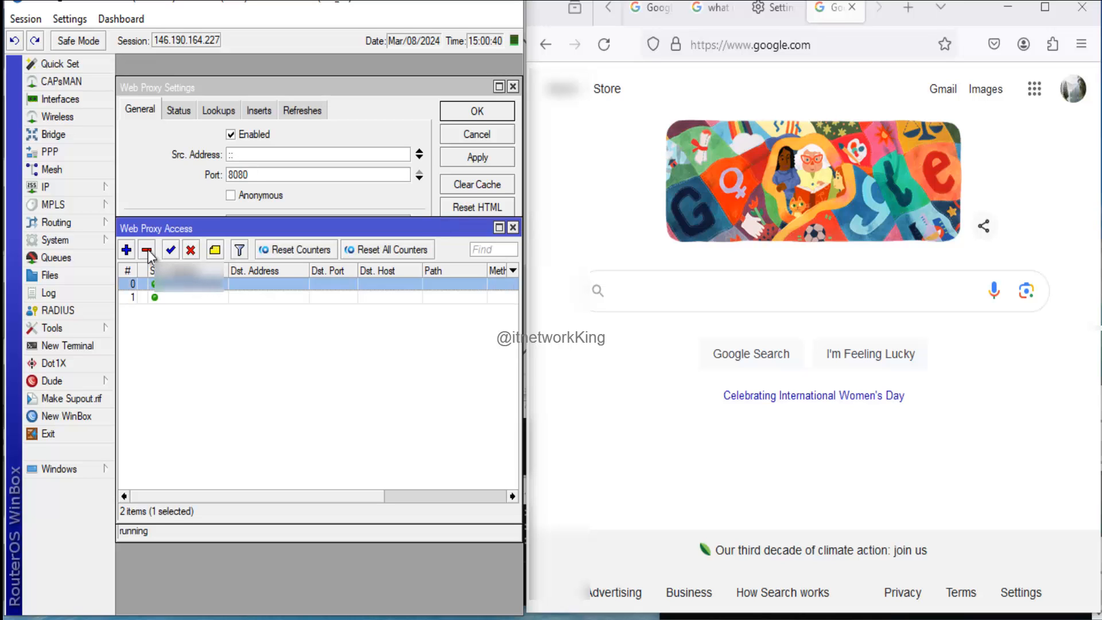
left_click(147, 249)
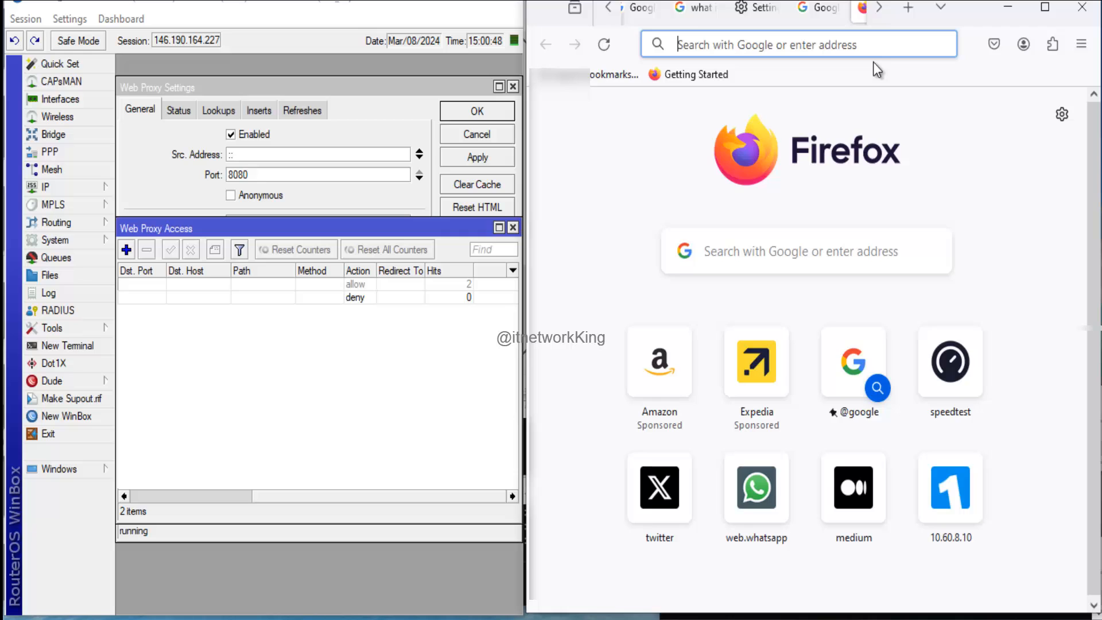
type("yaho")
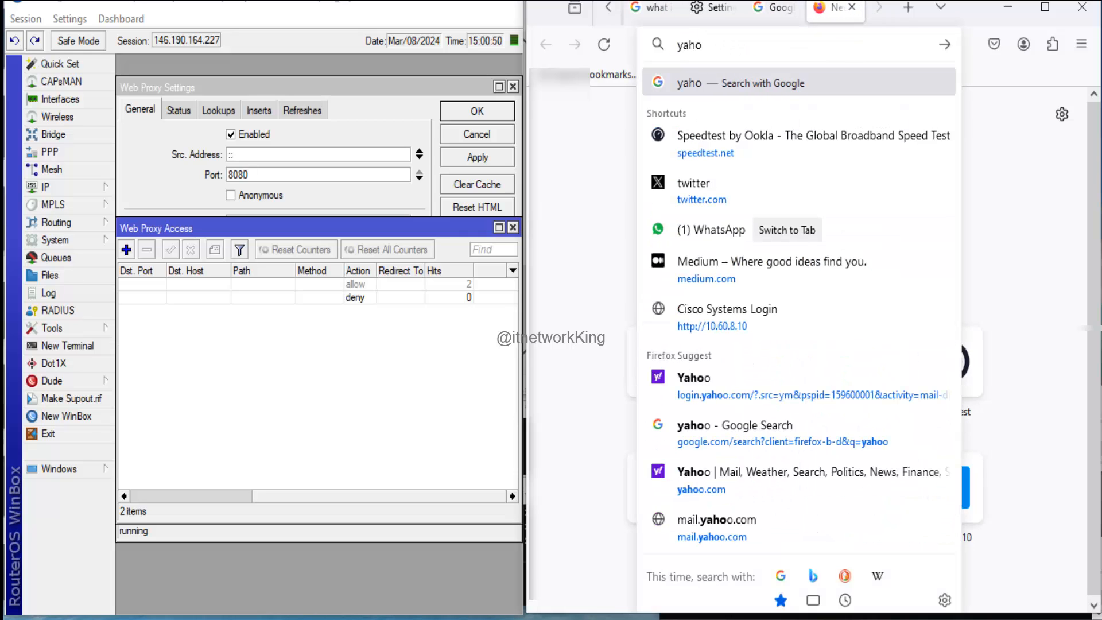
type("https://www.yahoomail.com")
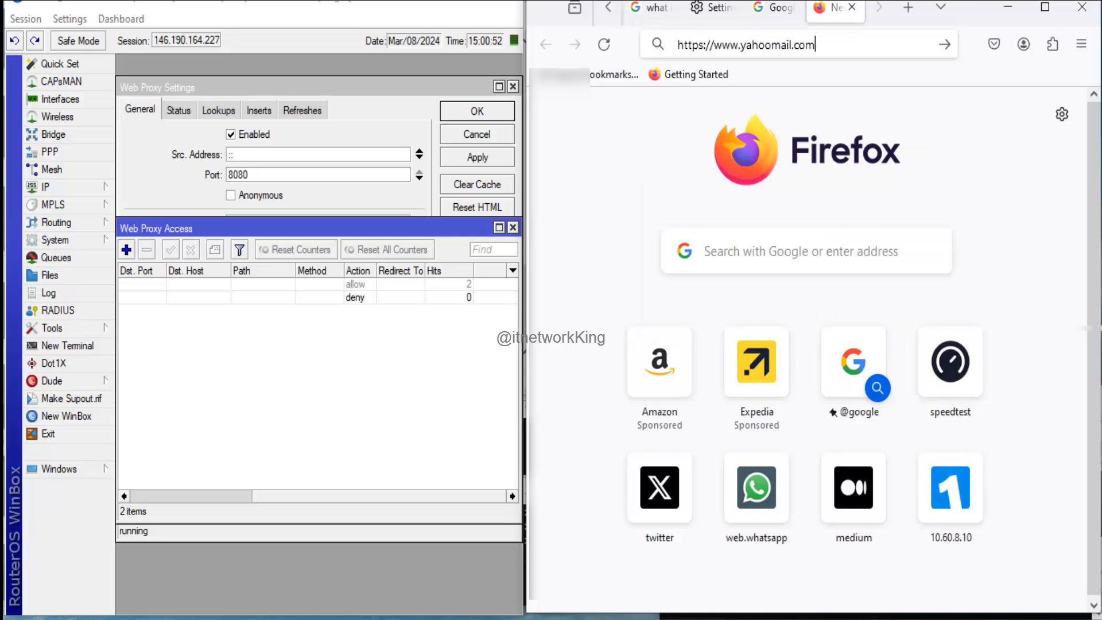